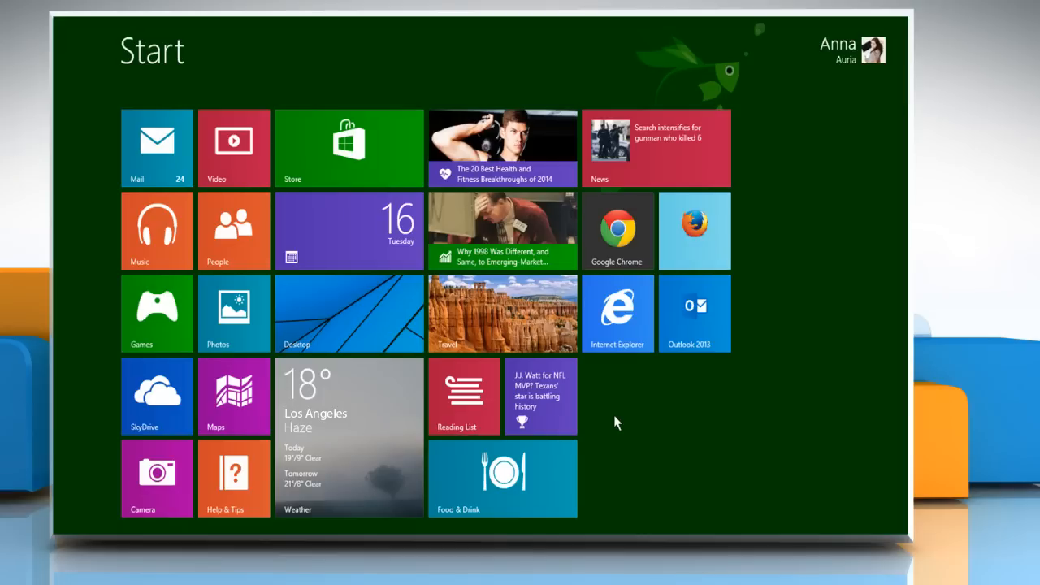
mouse_move(624, 390)
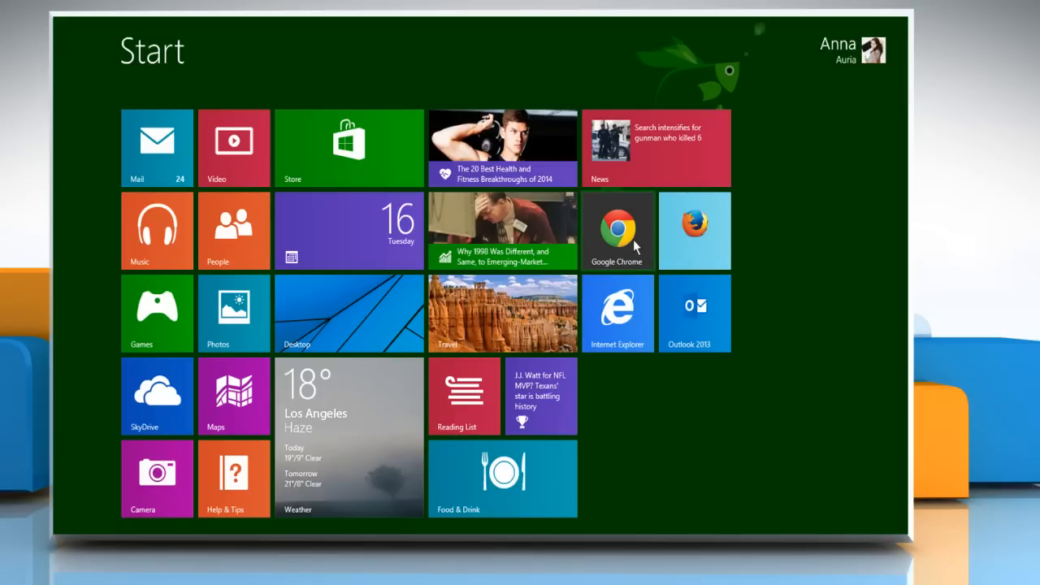
Step: Launch Google Chrome from the Start screen and go to its Settings page via the menu
click(617, 231)
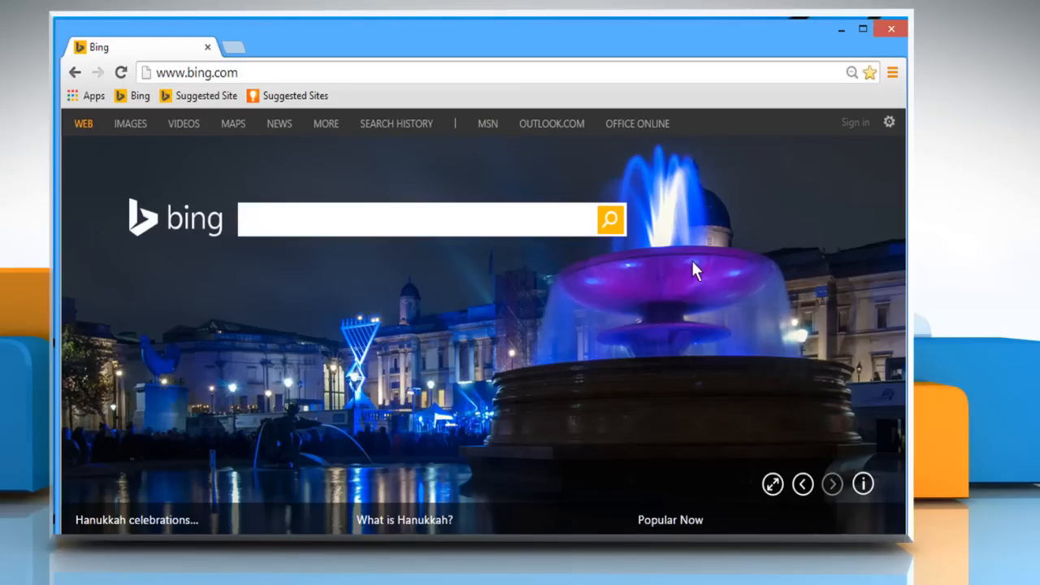
click(892, 71)
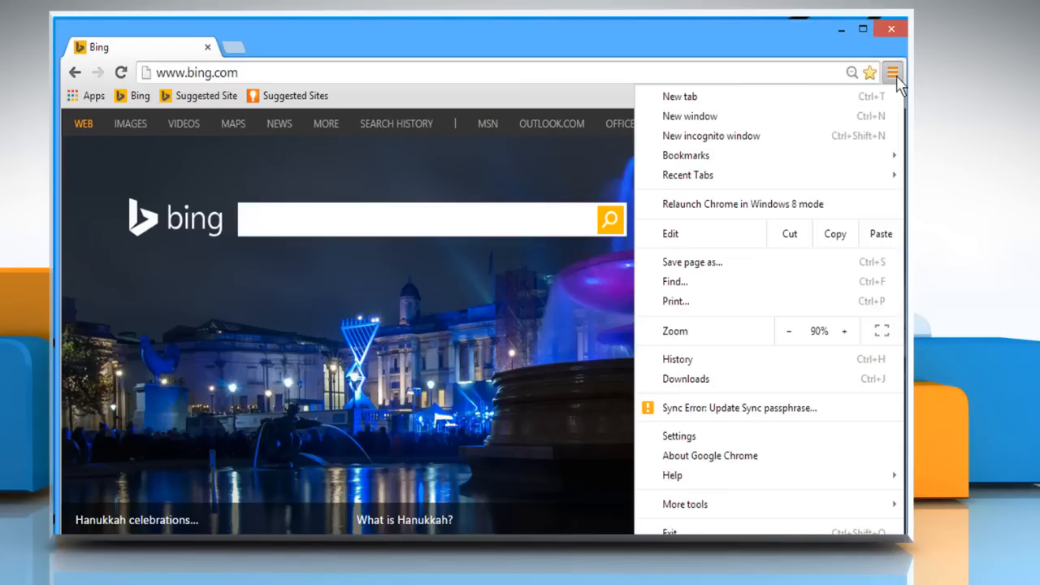
mouse_move(702, 435)
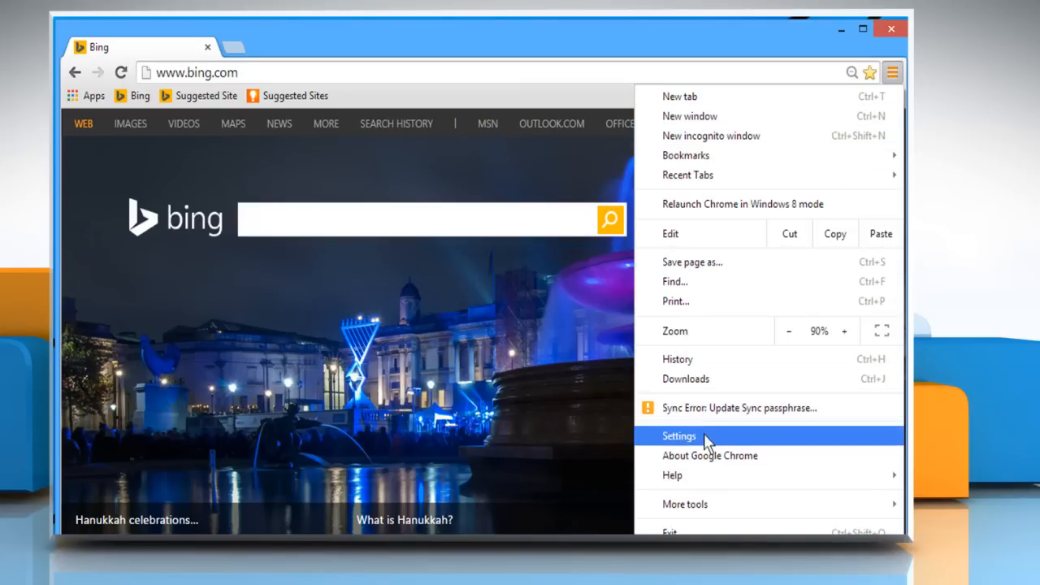
click(679, 435)
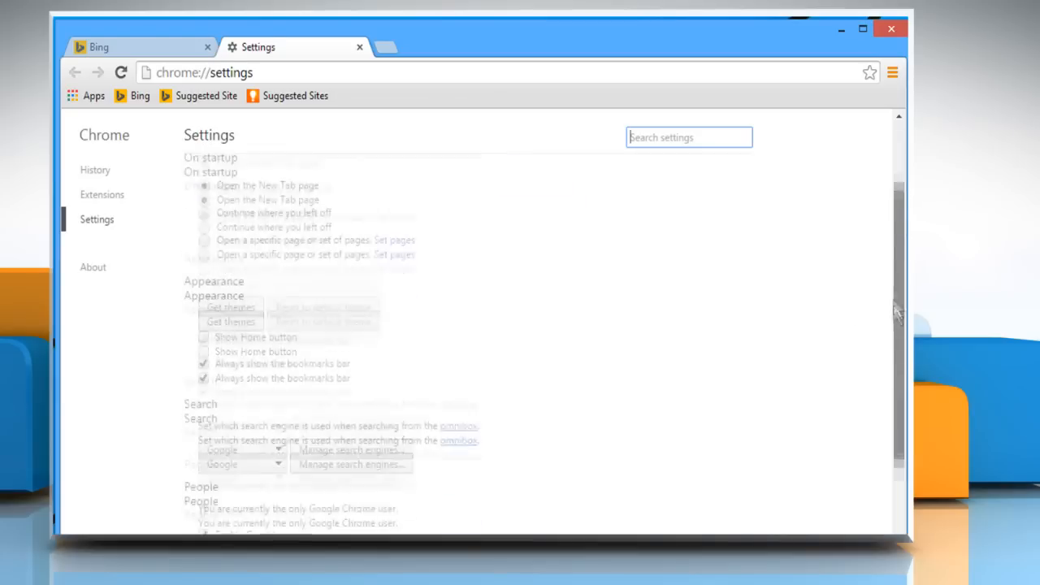
Step: Reach the Privacy section and bring up Content settings
scroll(down, 3)
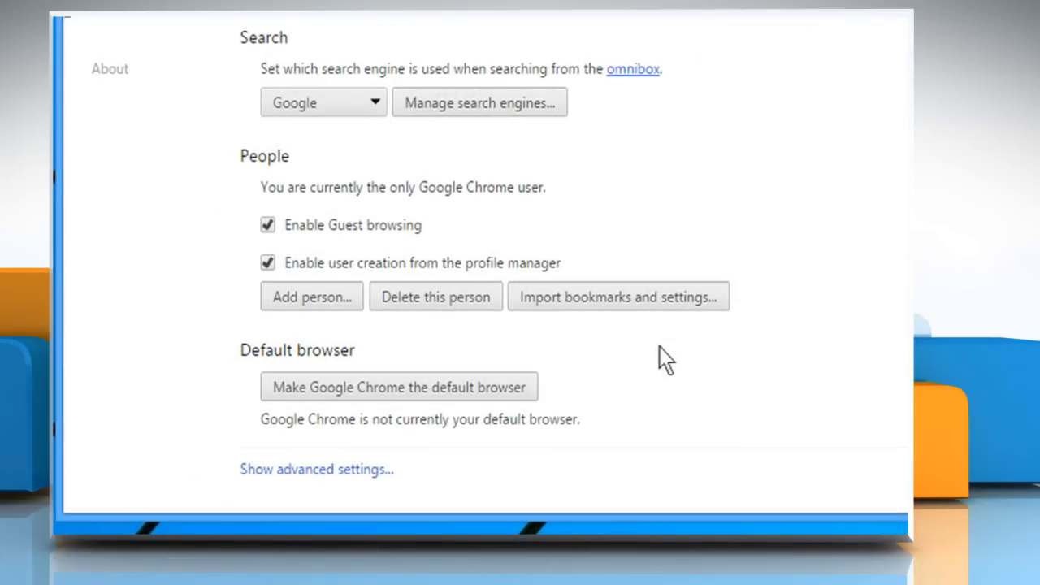
mouse_move(316, 468)
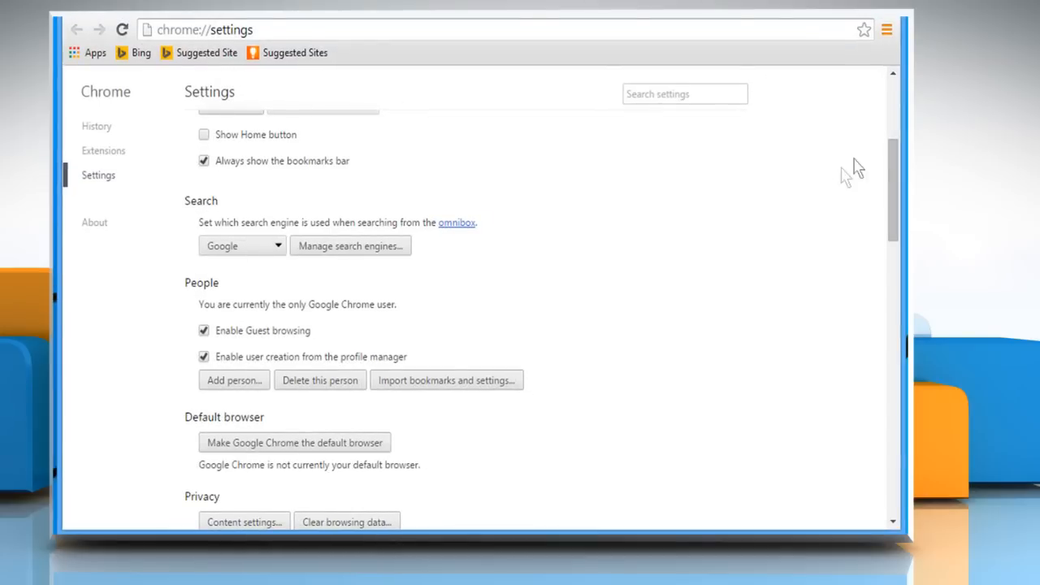
scroll(down, 3)
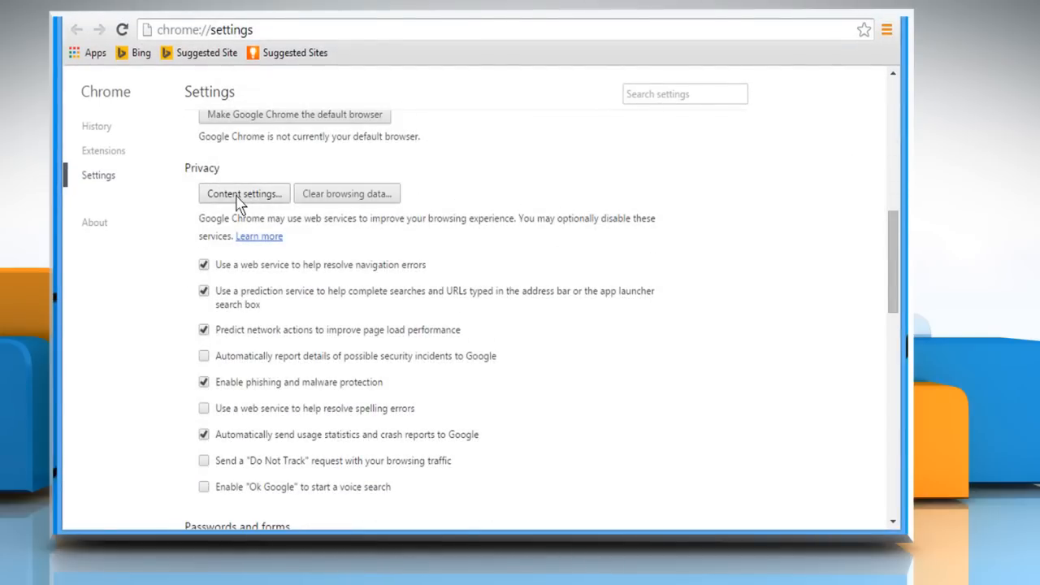
click(243, 193)
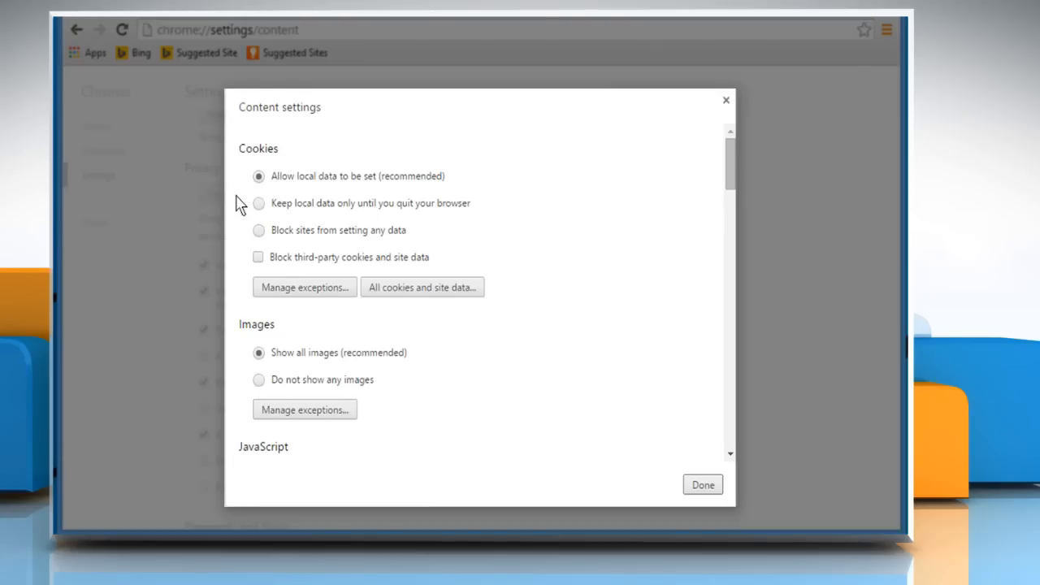
mouse_move(256, 208)
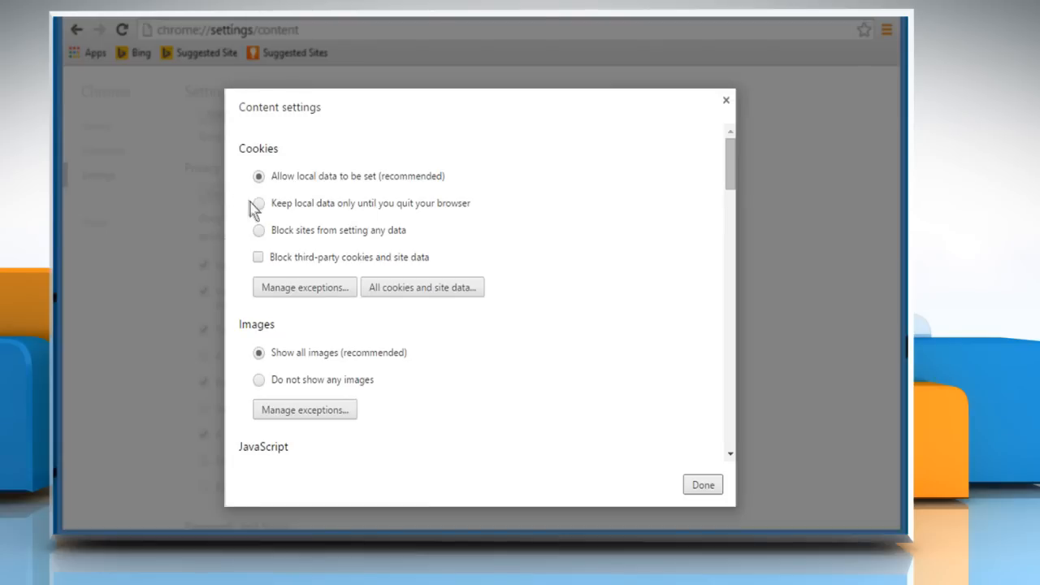
Step: Set cookies to 'Keep local data only until you quit your browser' and confirm with Done
click(259, 203)
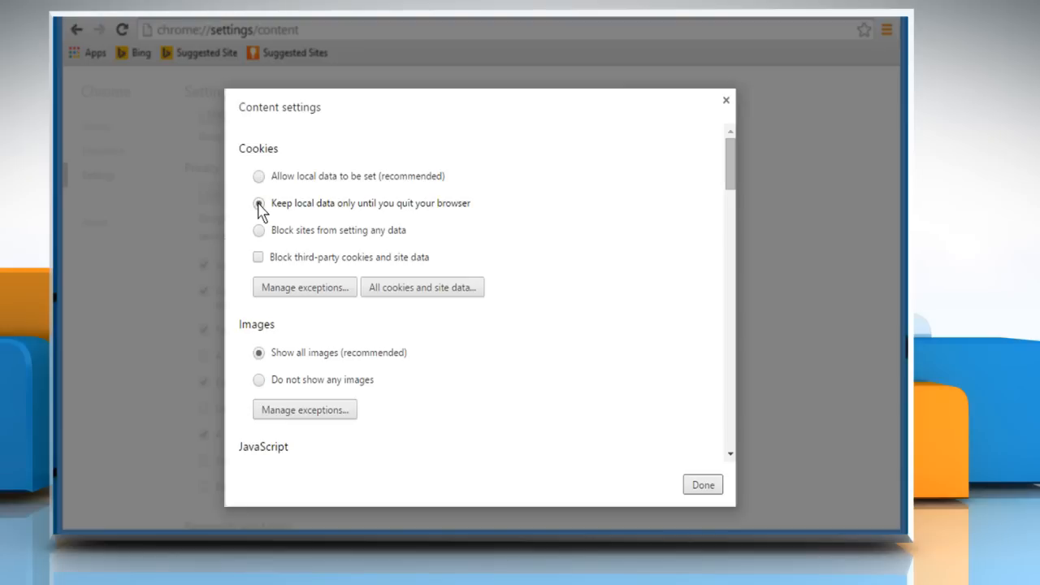
click(258, 203)
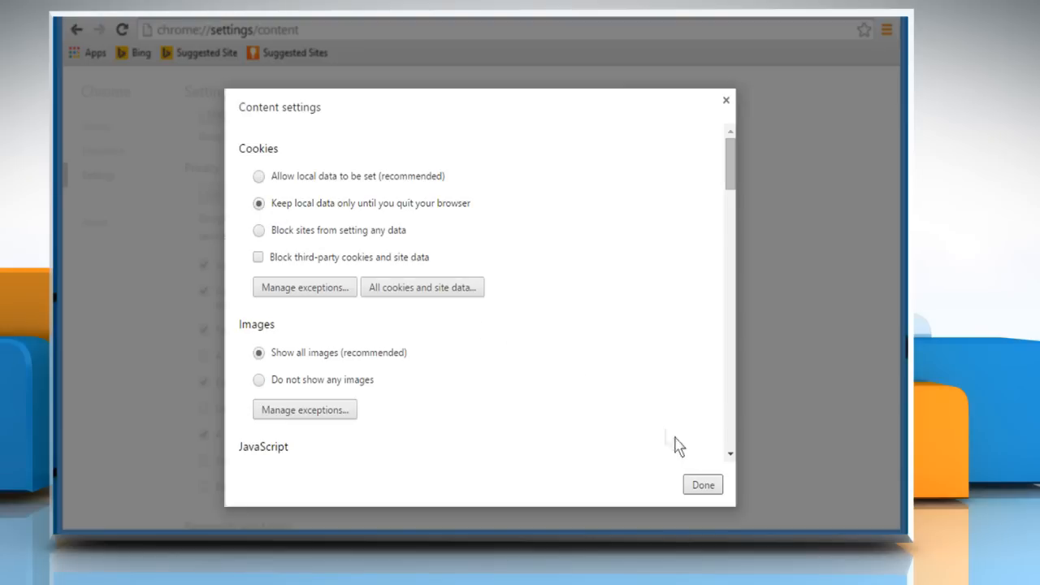
click(702, 484)
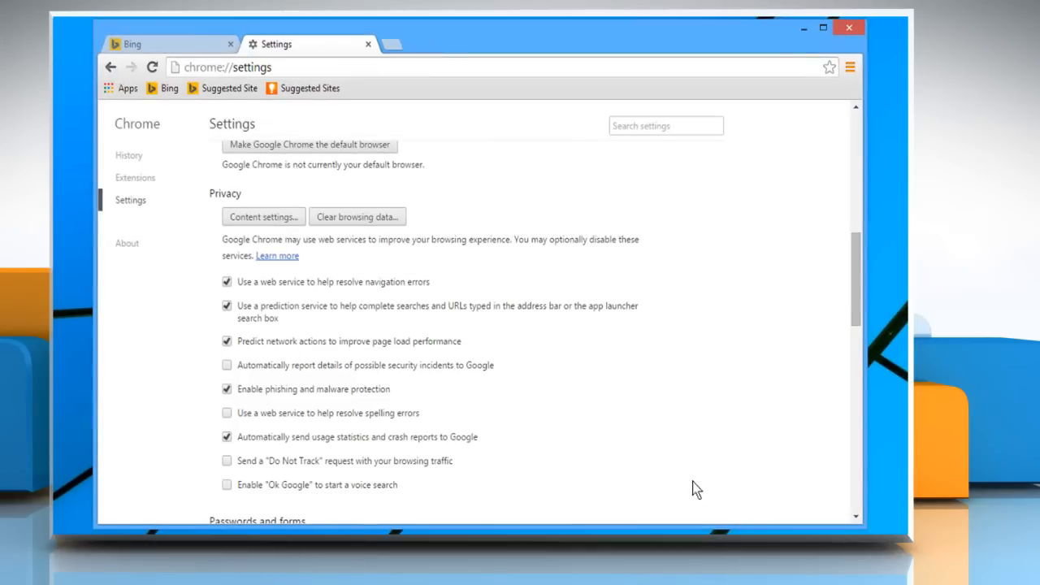